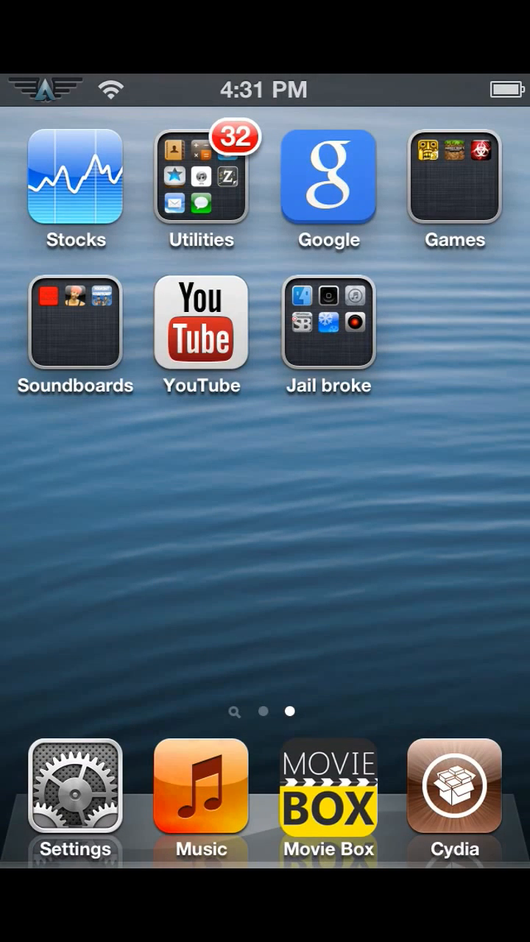
Launch Cydia from the home screen and put its Sources list into editing mode.
{"action": "scroll", "scroll_direction": "right", "scroll_amount": 3}
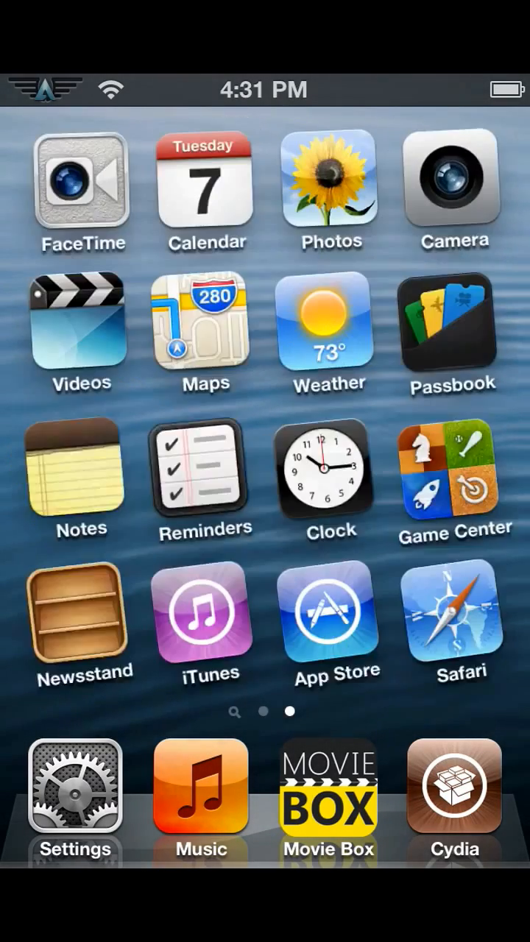
{"action": "scroll", "scroll_direction": "right", "scroll_amount": 3}
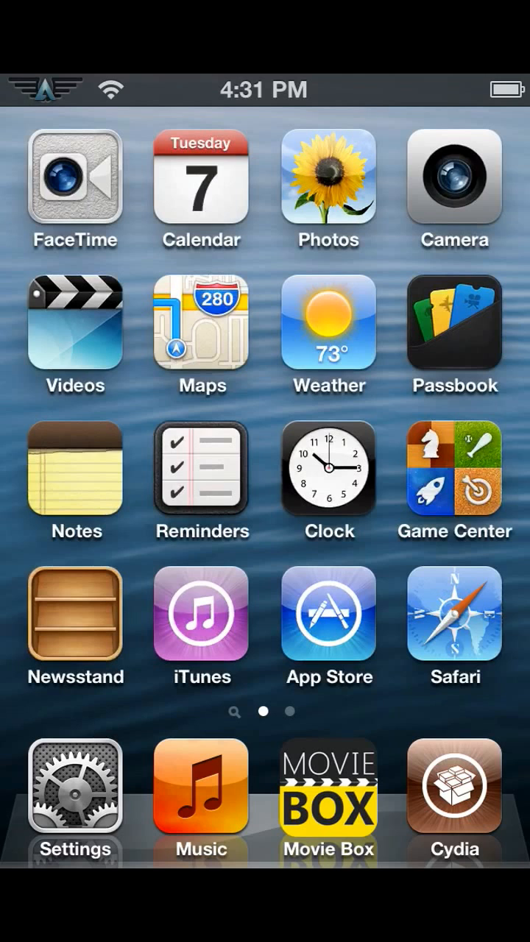
{"action": "scroll", "scroll_direction": "left", "scroll_amount": 3}
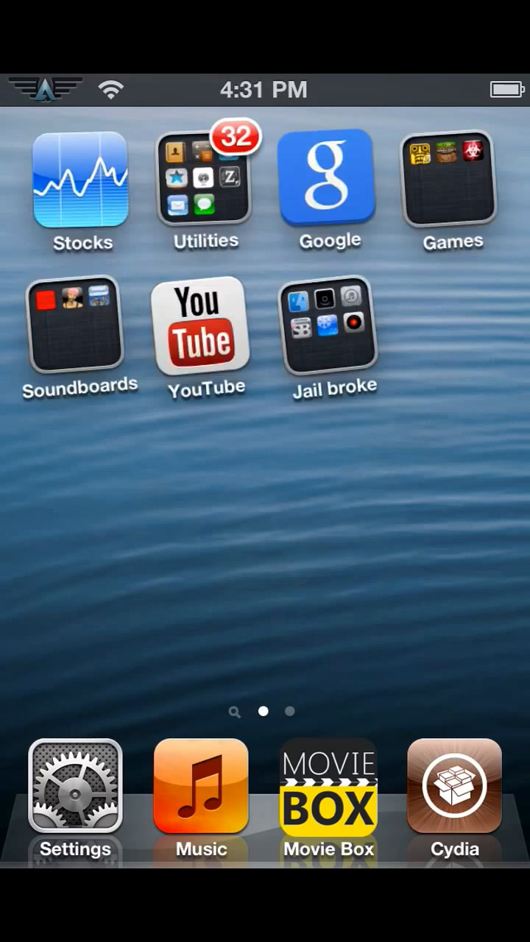
{"action": "scroll", "scroll_direction": "left", "scroll_amount": 3}
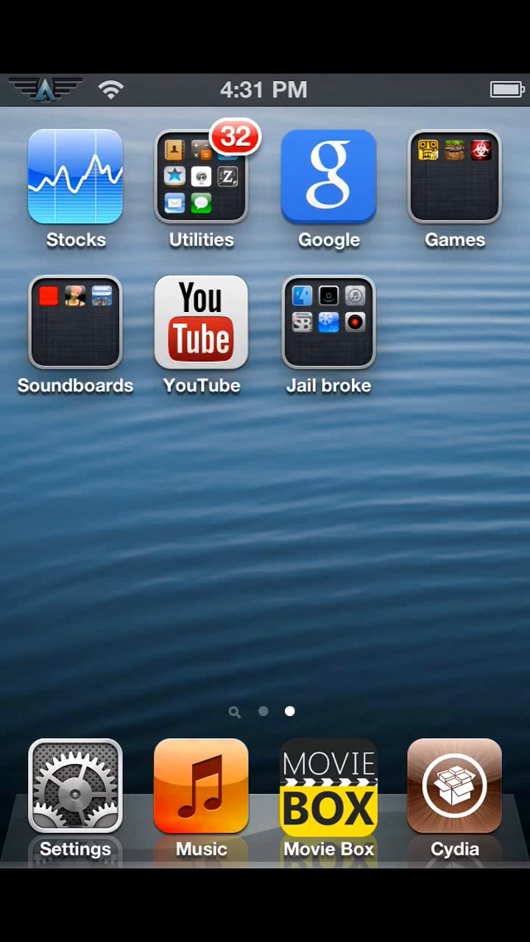
{"action": "left_click", "coordinate": [453, 786]}
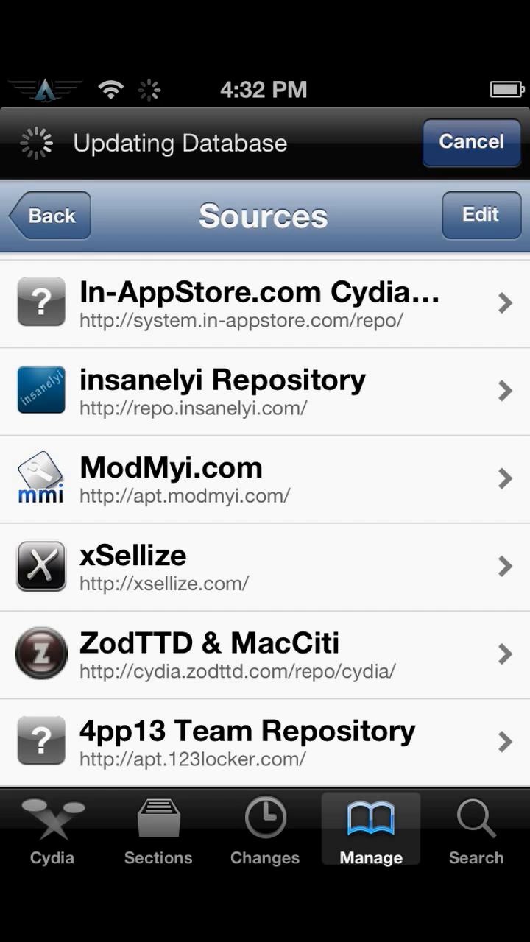
{"action": "scroll", "scroll_direction": "down", "scroll_amount": 3}
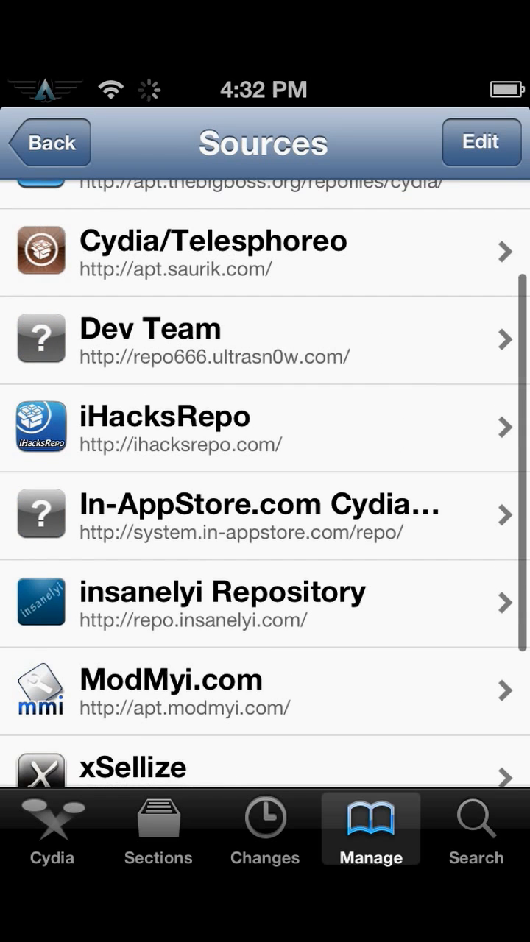
{"action": "left_click", "coordinate": [480, 142]}
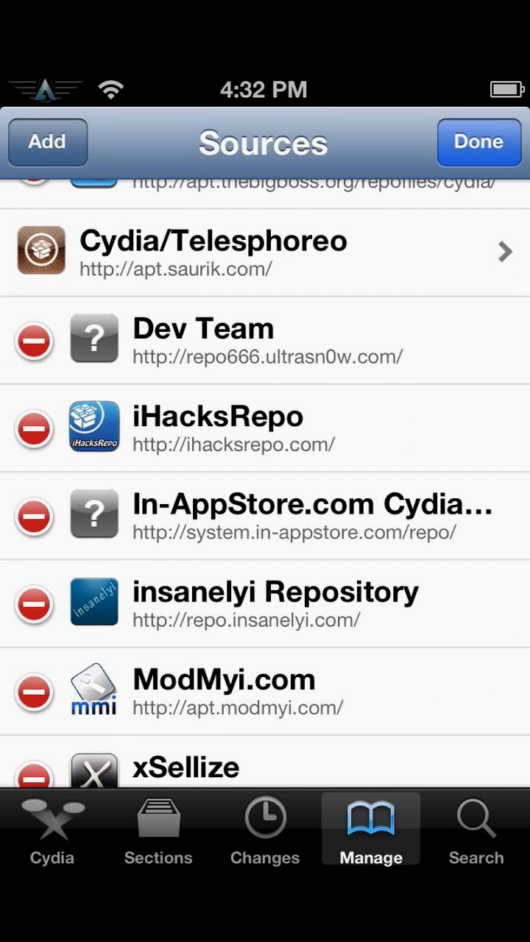
{"action": "left_click", "coordinate": [47, 141]}
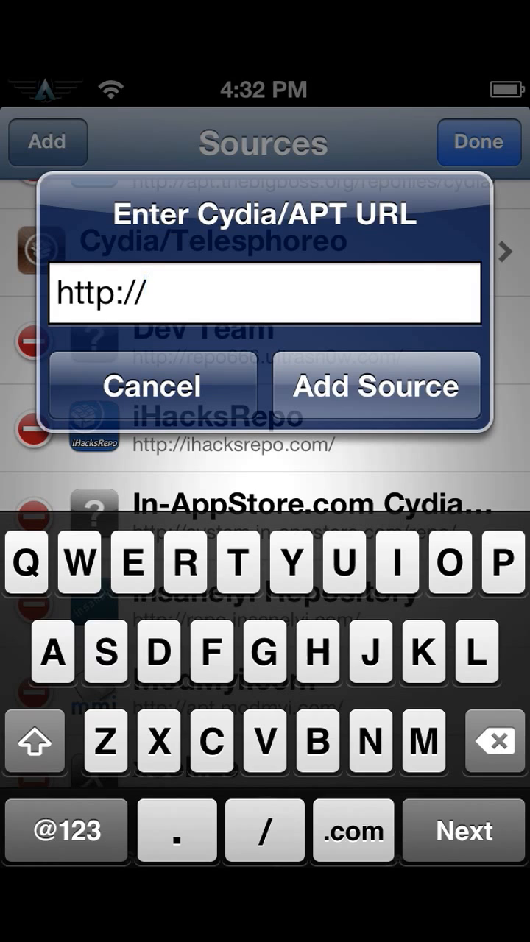
{"action": "type", "text": "repo"}
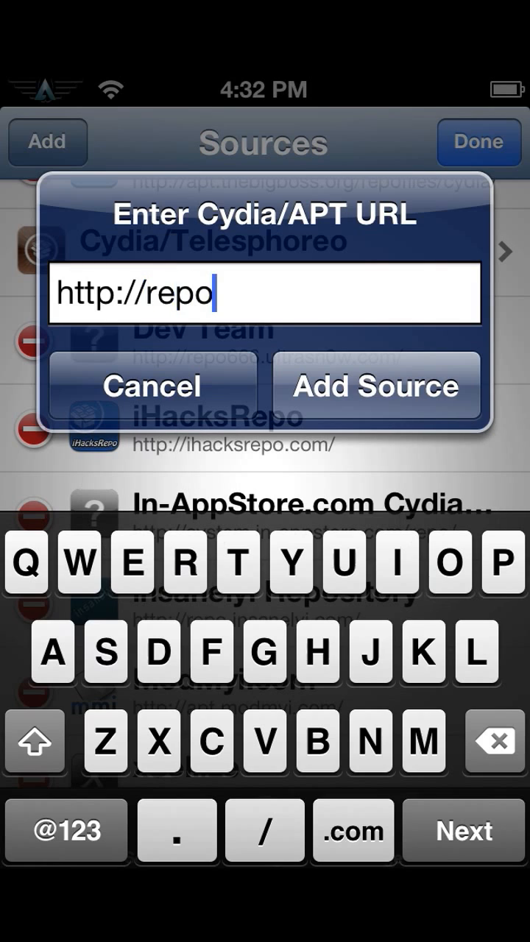
{"action": "type", "text": ".insanely"}
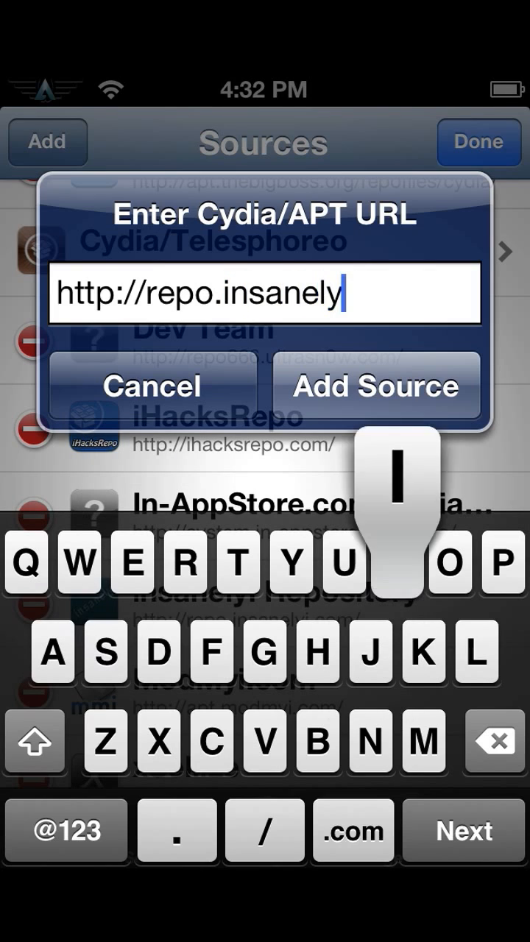
{"action": "left_click", "coordinate": [351, 830]}
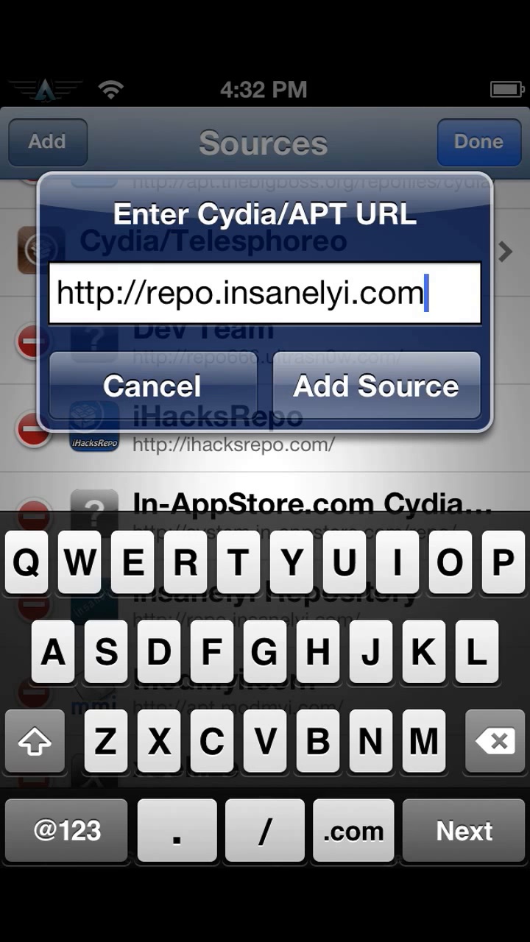
{"action": "left_click", "coordinate": [375, 385]}
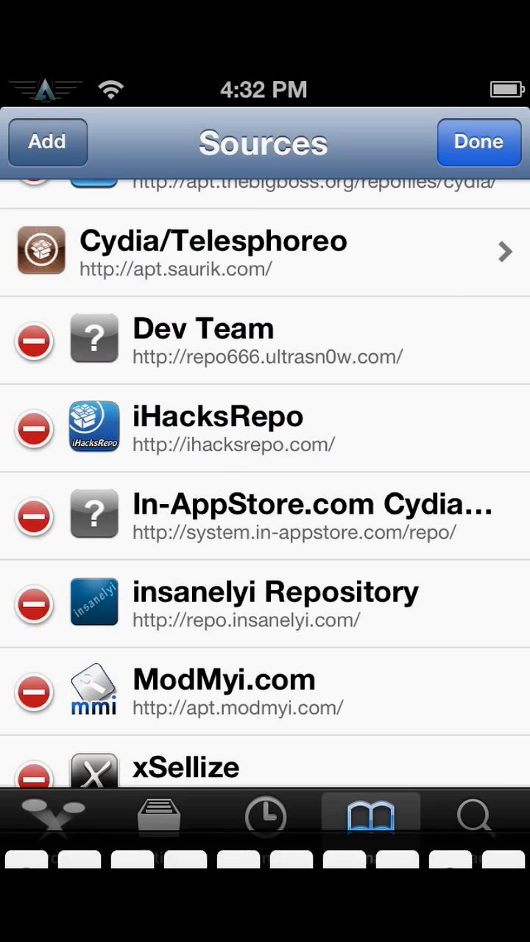
Search for 'Gpsphone' and view the gpSPhone 7.1.3 package from insanelyi.
{"action": "left_click", "coordinate": [475, 827]}
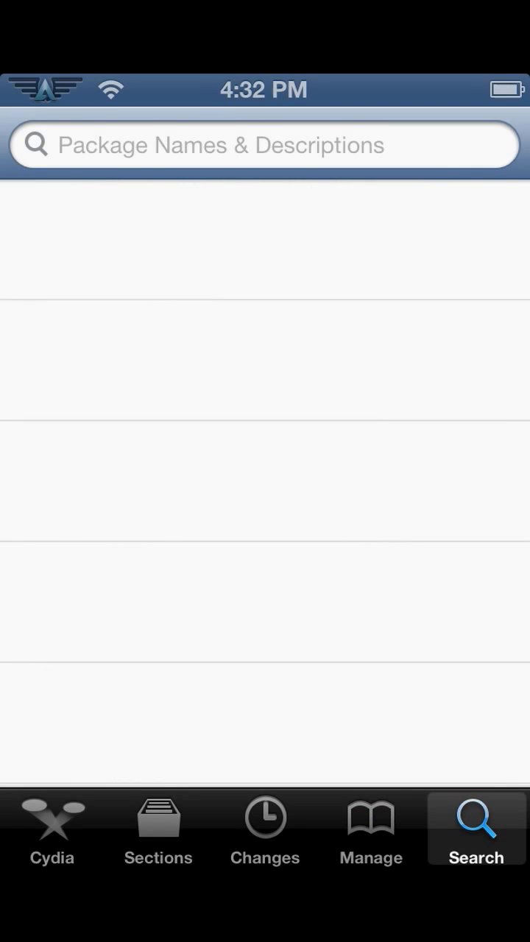
{"action": "type", "text": "Gpsp"}
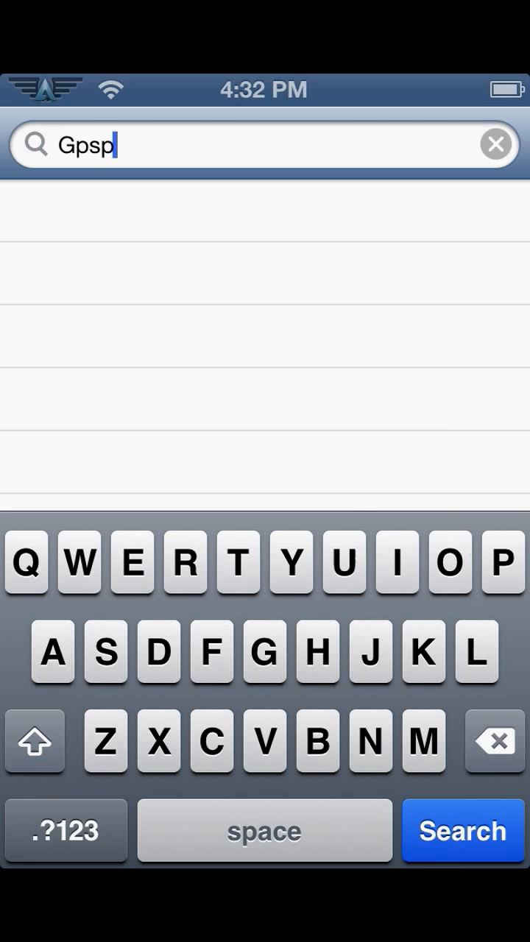
{"action": "type", "text": "hone"}
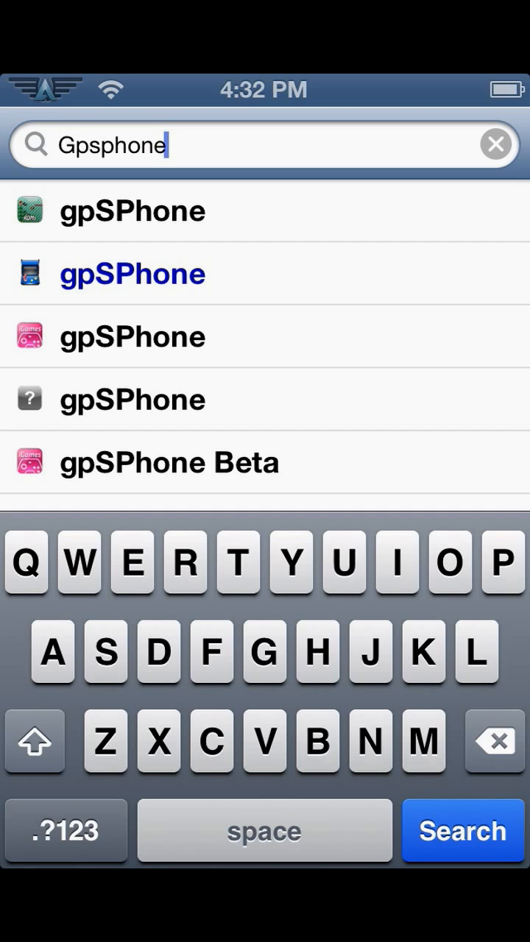
{"action": "left_click", "coordinate": [132, 274]}
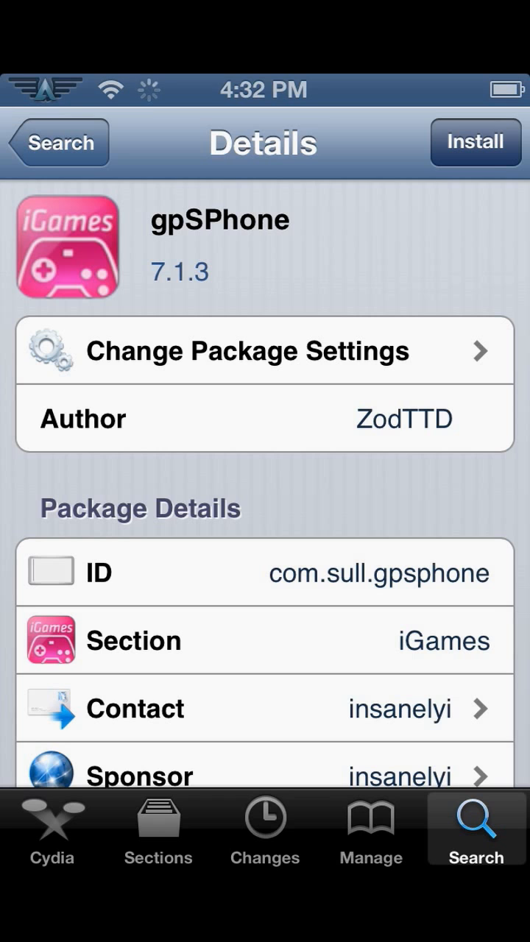
Install gpSPhone 7.1.3 and return to the search results.
{"action": "left_click", "coordinate": [476, 141]}
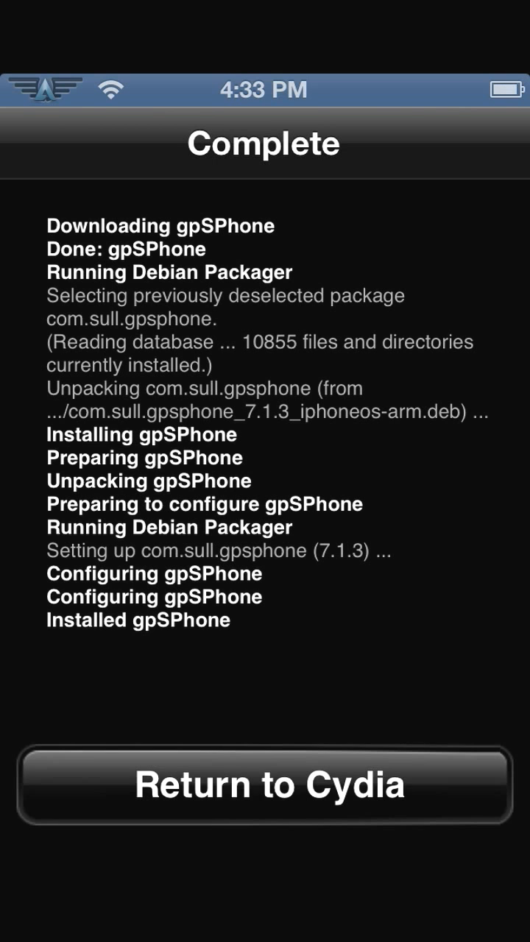
{"action": "left_click", "coordinate": [265, 783]}
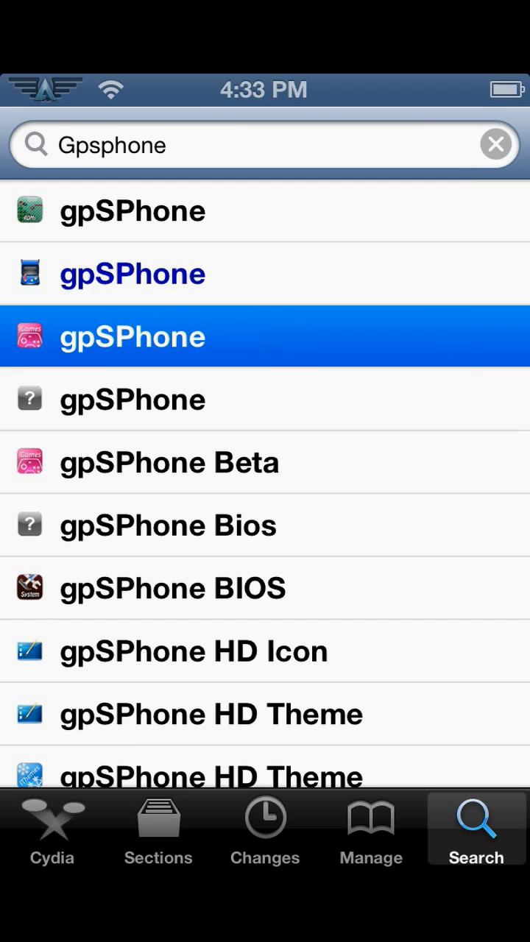
Search for 'GBA' and view the GBA Bios 1.0 package details.
{"action": "left_click", "coordinate": [496, 144]}
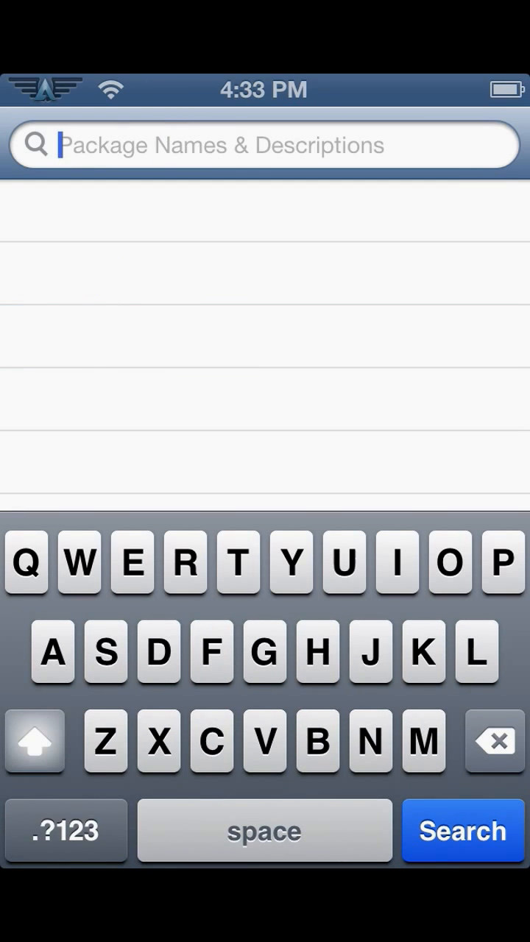
{"action": "type", "text": "GBA"}
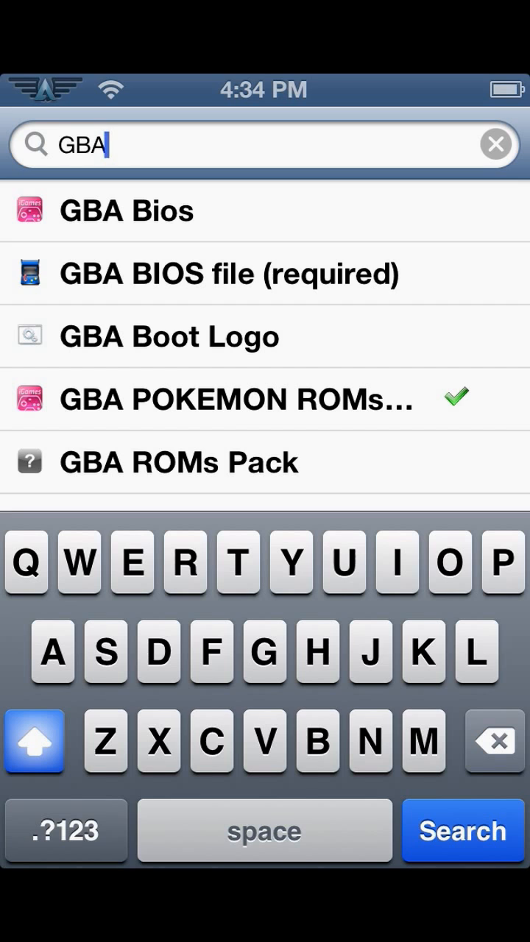
{"action": "left_click", "coordinate": [235, 401]}
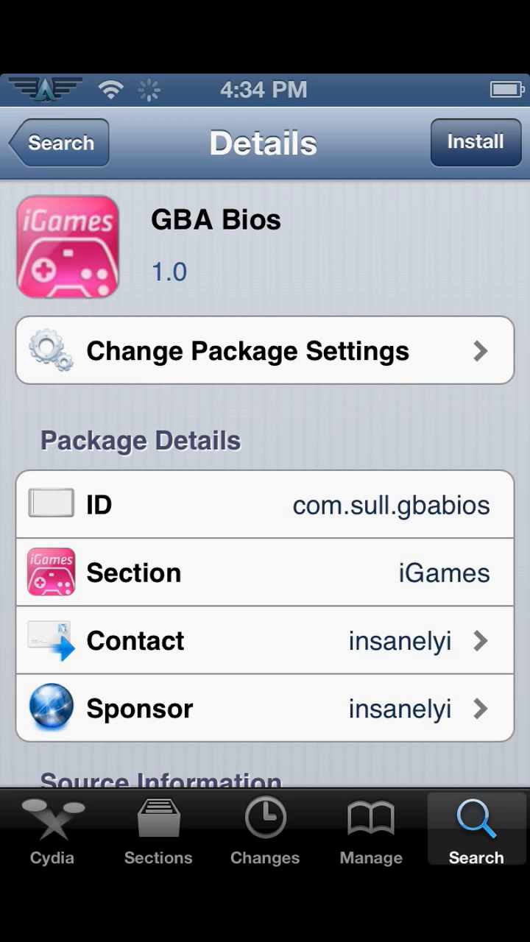
Install GBA Bios 1.0, confirming the installation, and return to Cydia.
{"action": "left_click", "coordinate": [475, 141]}
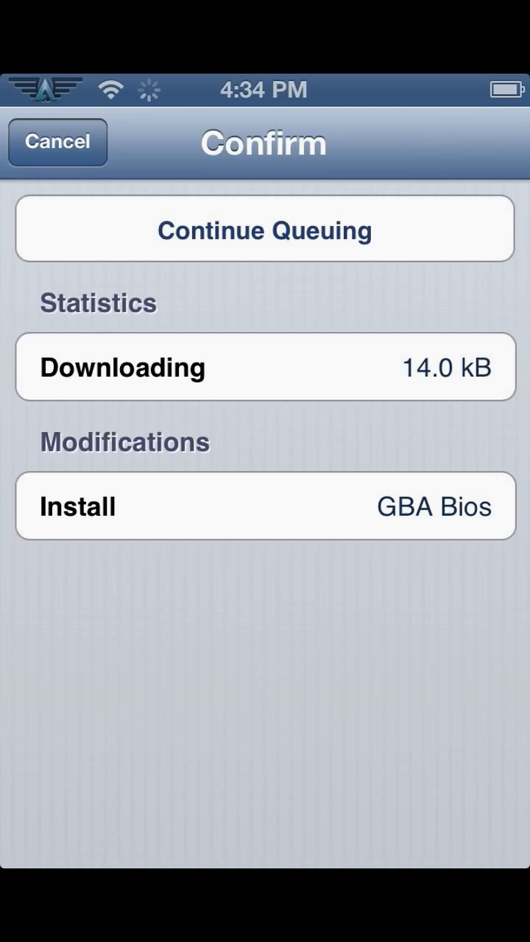
{"action": "left_click", "coordinate": [265, 229]}
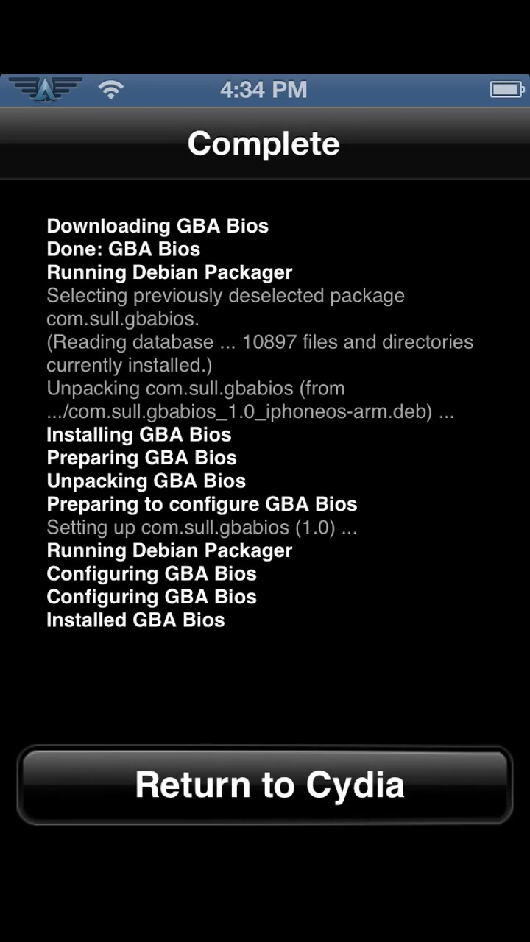
{"action": "left_click", "coordinate": [265, 783]}
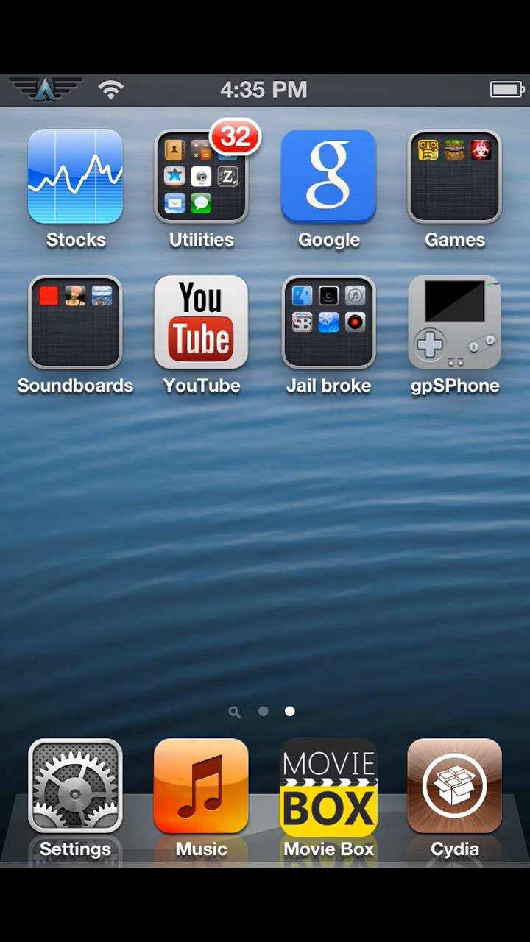
Launch gpSPhone from the home screen to show its game ROM list.
{"action": "left_click", "coordinate": [328, 322]}
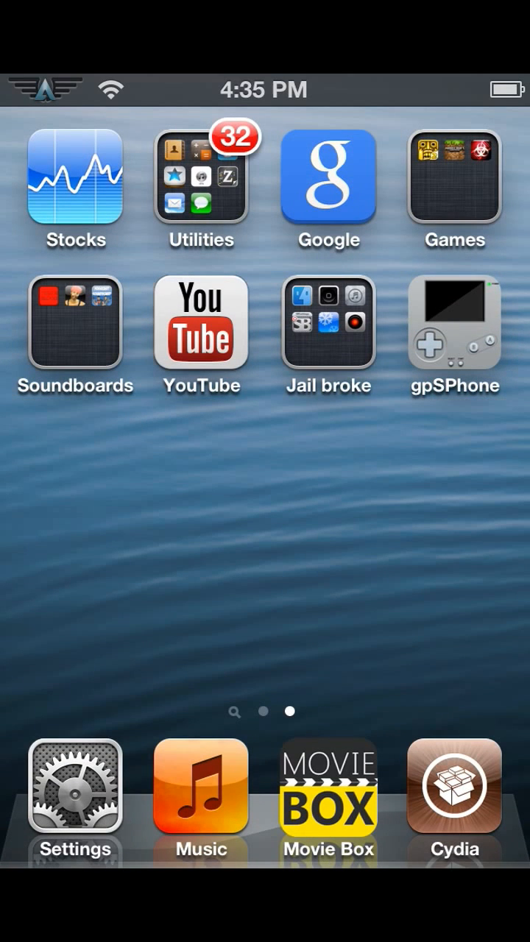
{"action": "left_click", "coordinate": [453, 324]}
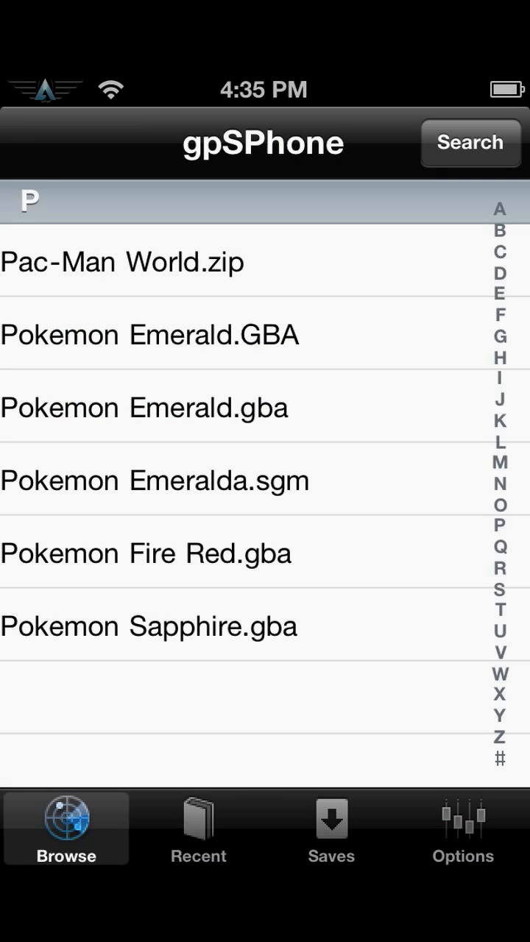
Start a Pokemon ROM with the Portrait & Sound option.
{"action": "left_click", "coordinate": [330, 827]}
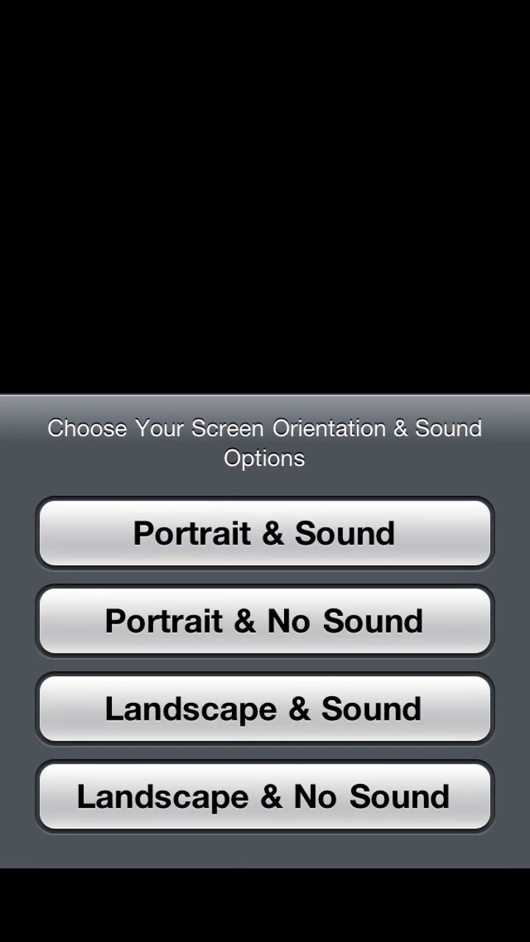
{"action": "left_click", "coordinate": [265, 532]}
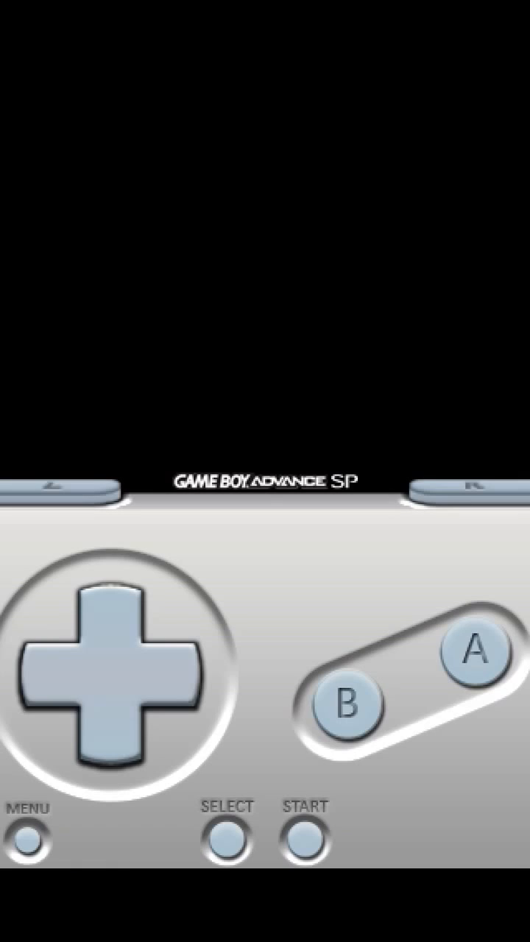